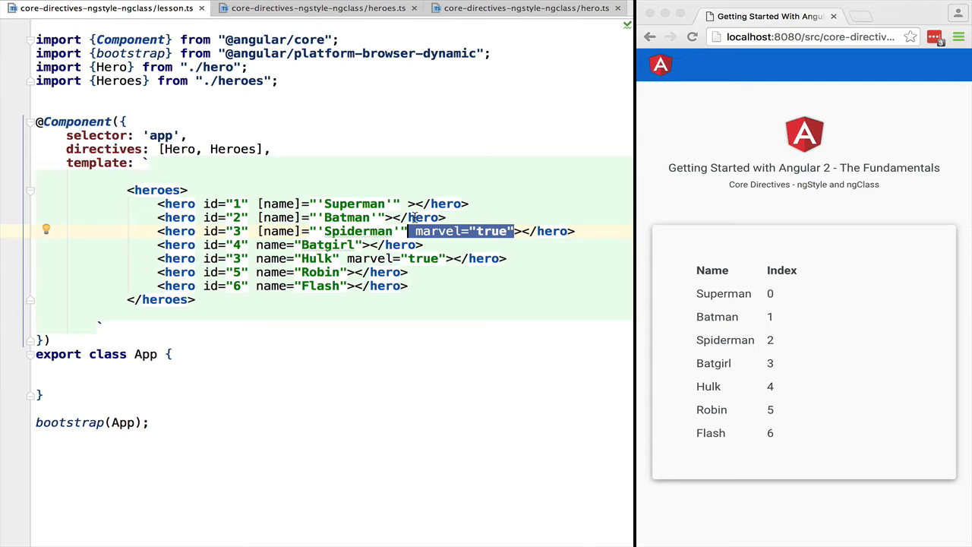
# Review the Hero directive and lesson files, then land on the Heroes component's table template.
pyautogui.click(526, 7)
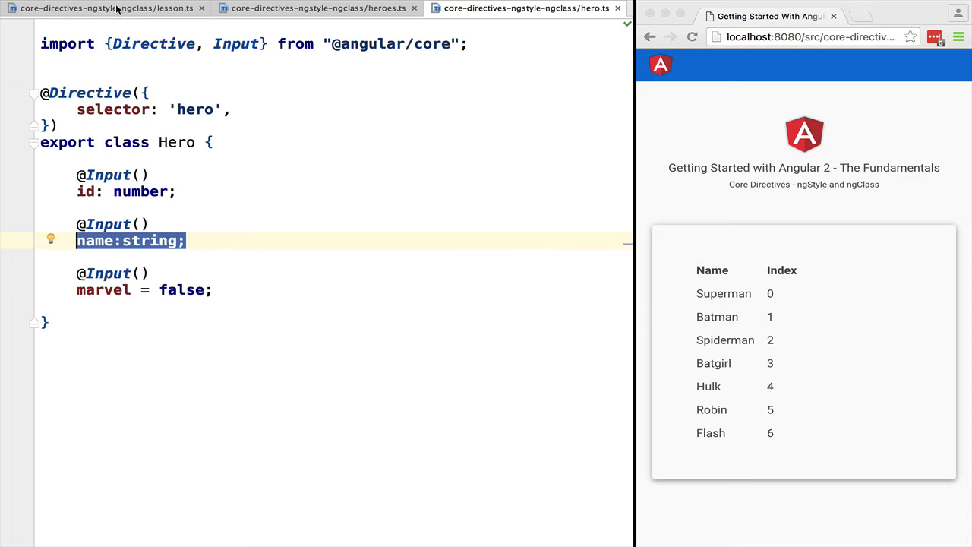
pyautogui.click(319, 8)
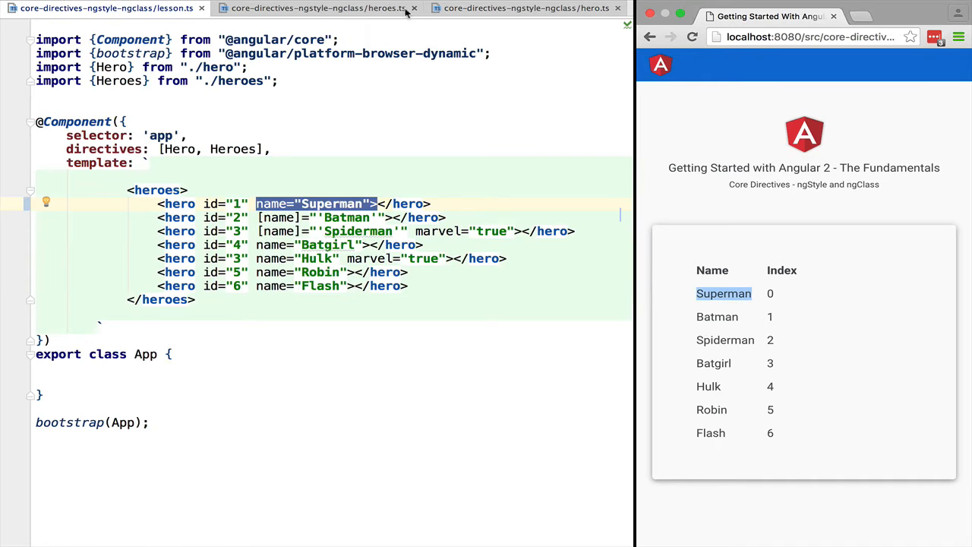
pyautogui.click(319, 9)
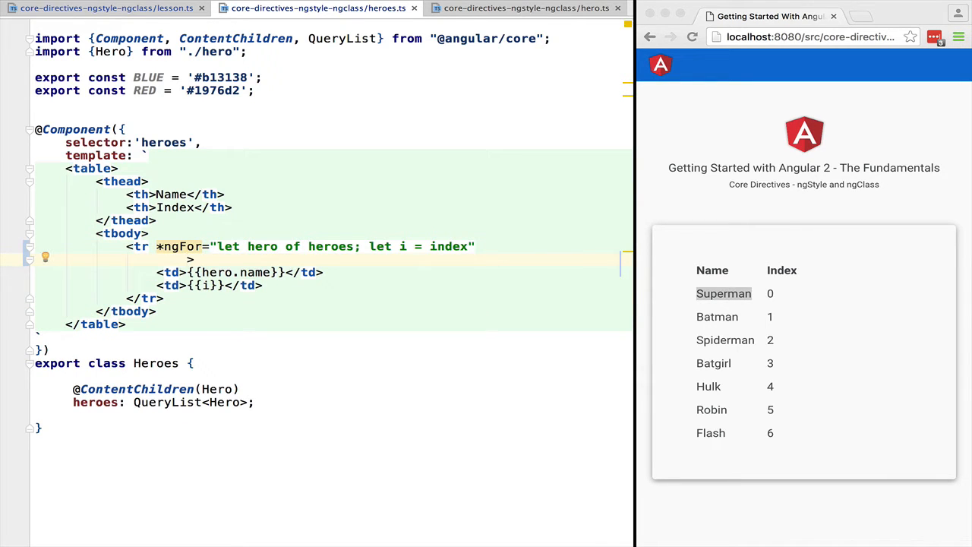
# Add a [style.color]="'red'" binding to the hero table row so every row renders red.
pyautogui.write('[]')
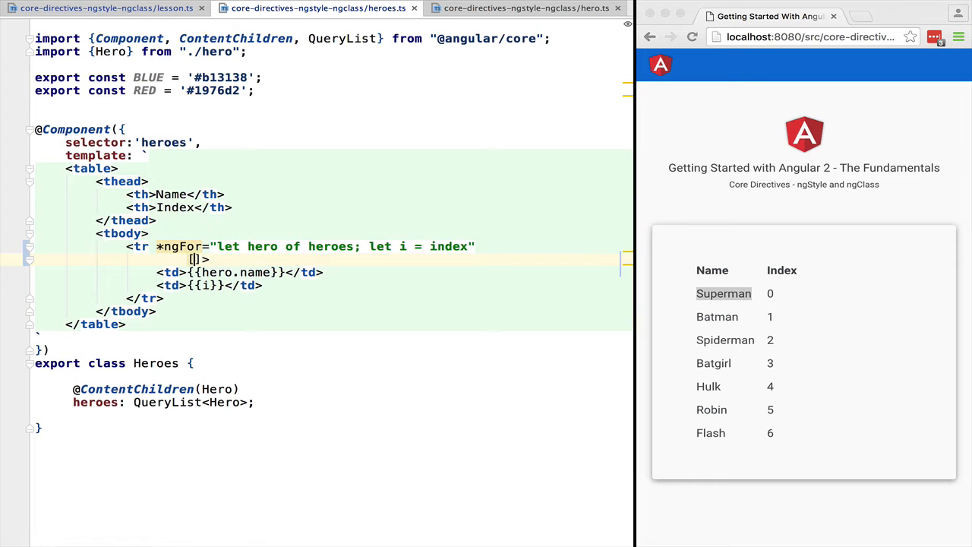
pyautogui.write('style.colo')
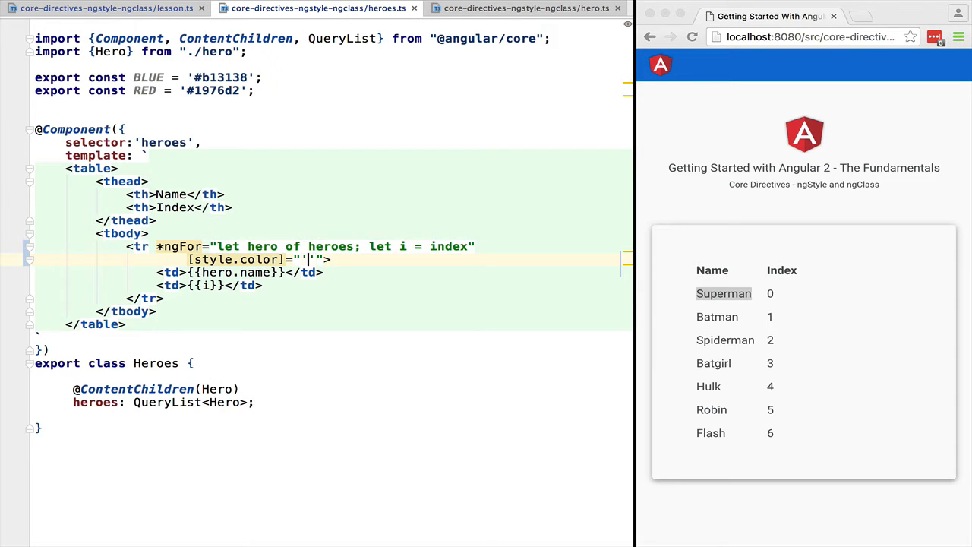
pyautogui.write('red')
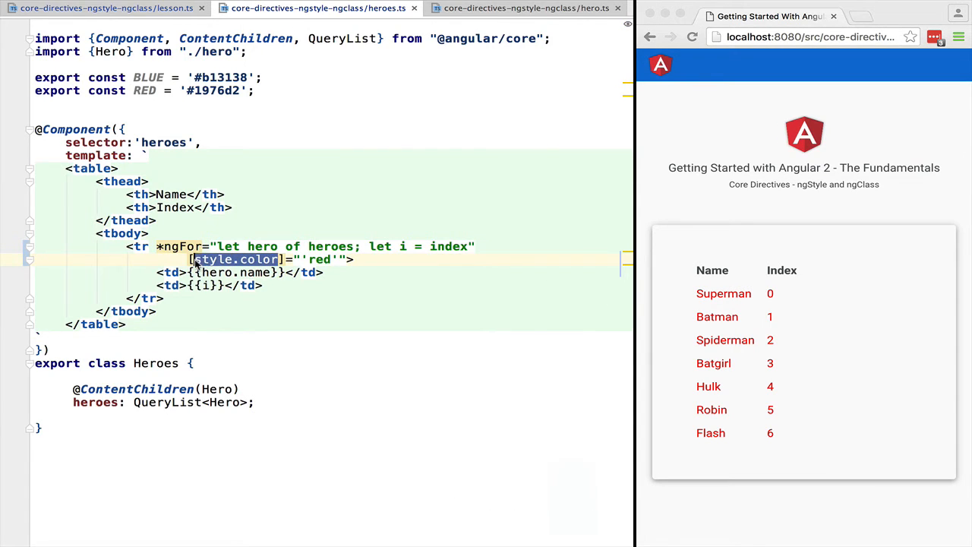
# Rewrite the binding as [ngStyle]="{color: 'blue'}" so every hero turns blue.
pyautogui.write('ng')
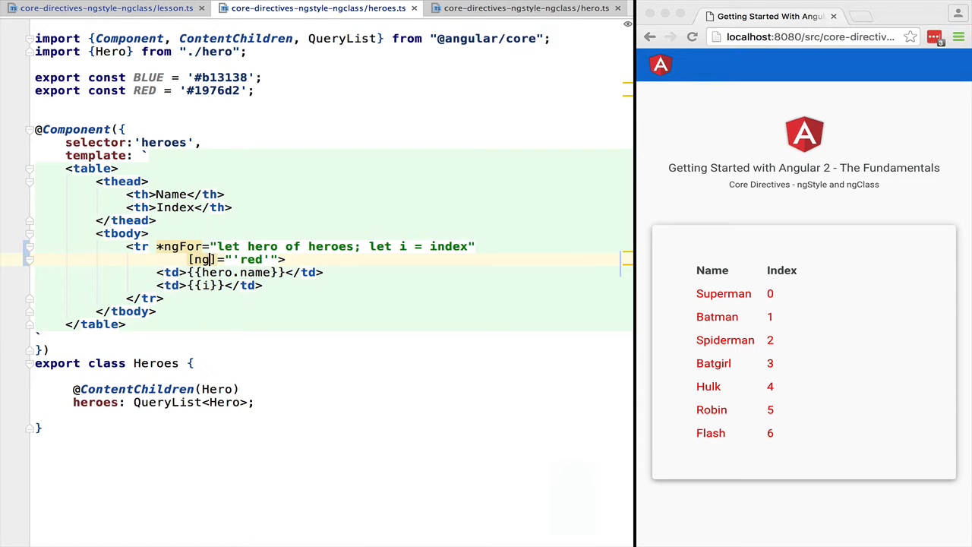
pyautogui.write('Style')
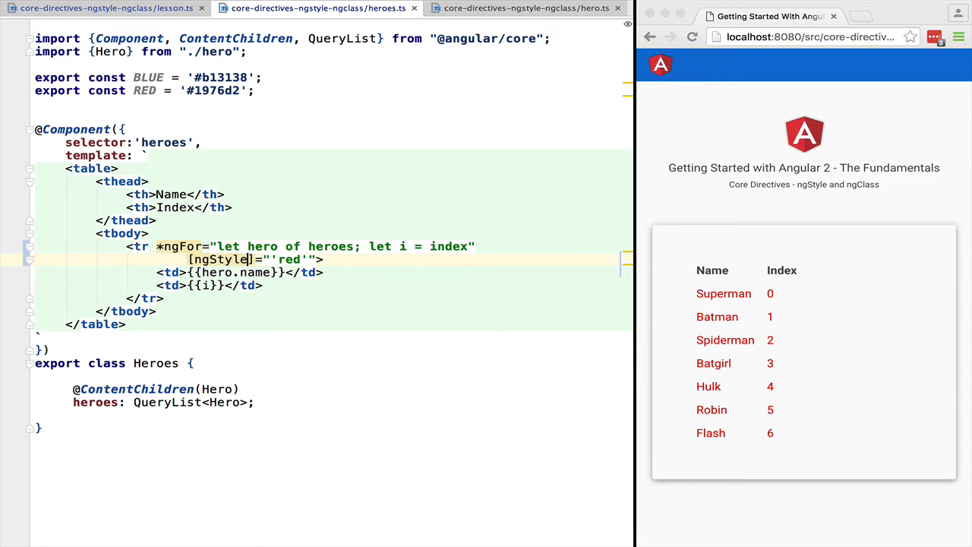
pyautogui.doubleClick(288, 258)
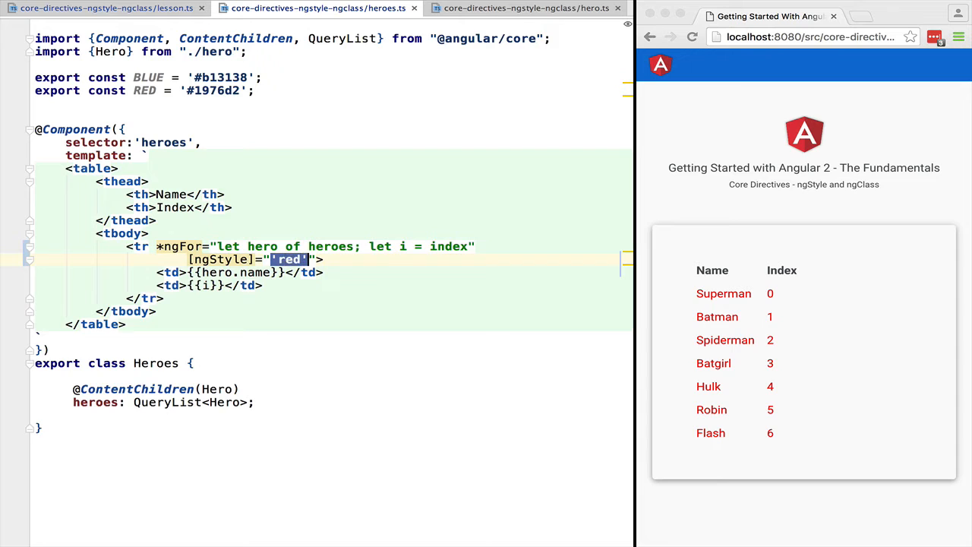
pyautogui.write('{}')
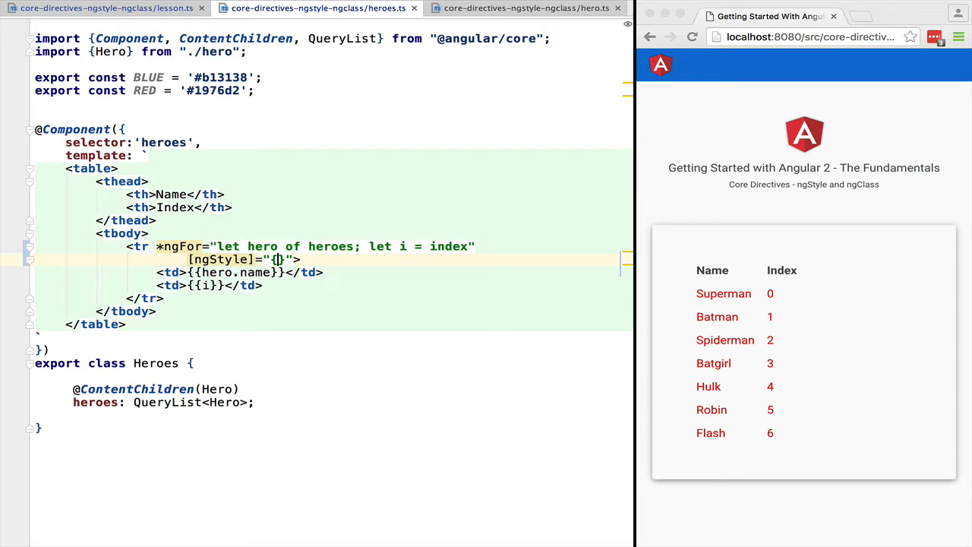
pyautogui.write('color')
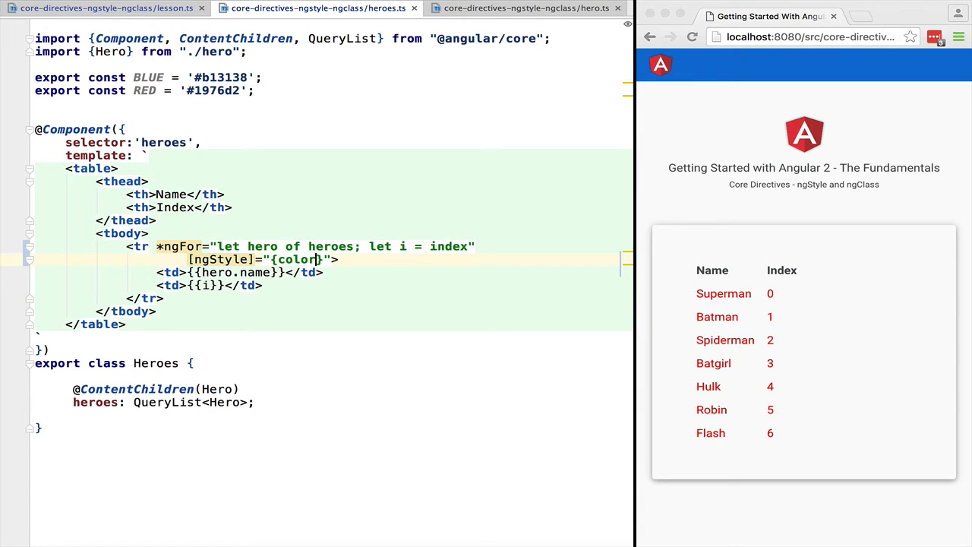
pyautogui.write(': r')
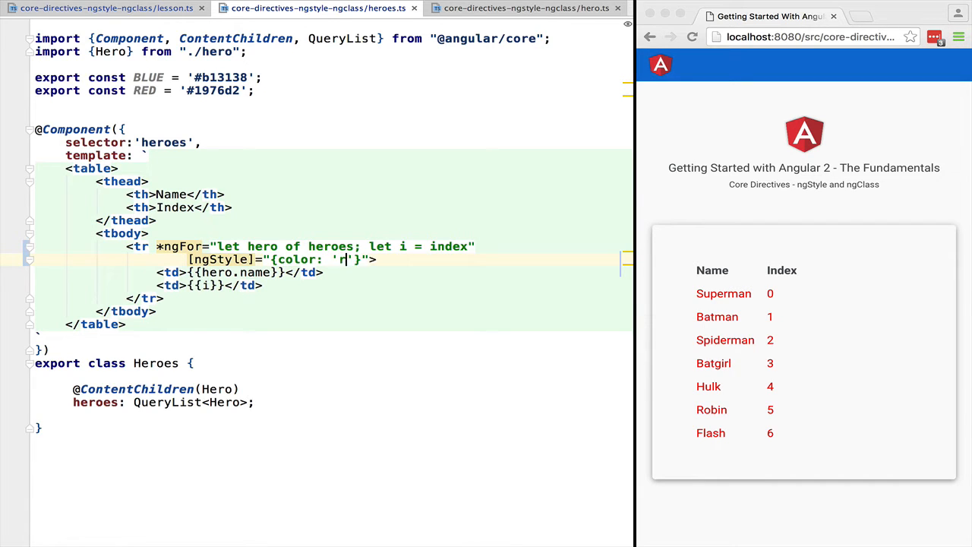
pyautogui.press('Backspace')
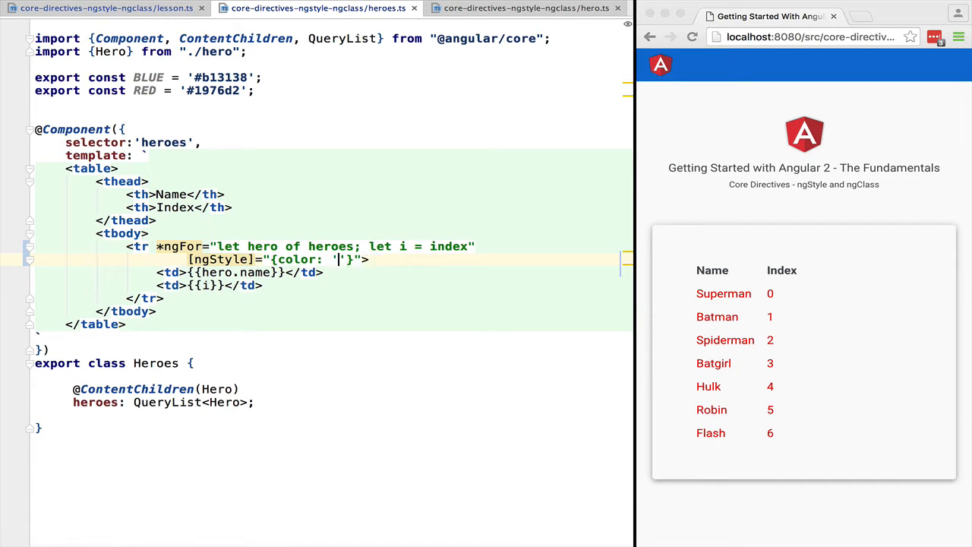
pyautogui.write('blue')
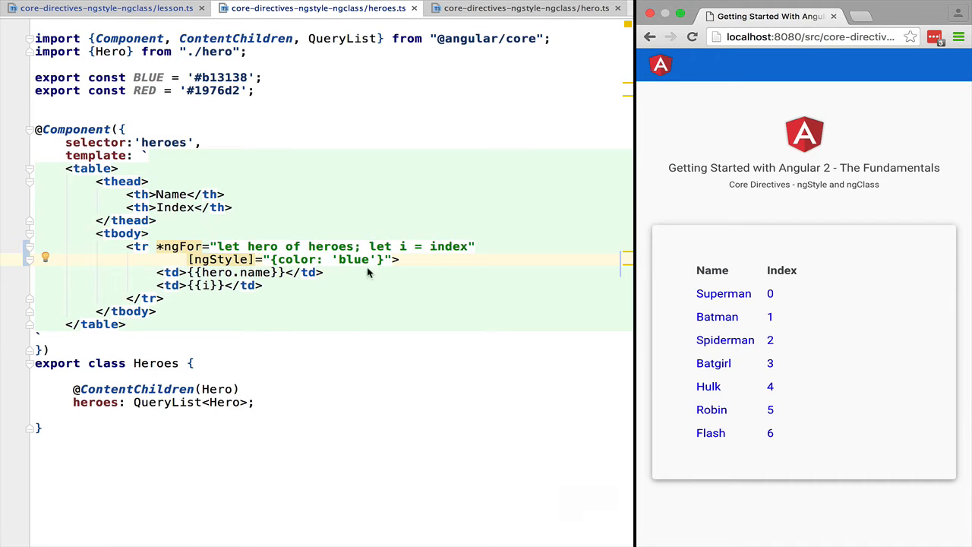
# Select the ngStyle object value to replace it.
pyautogui.doubleClick(326, 258)
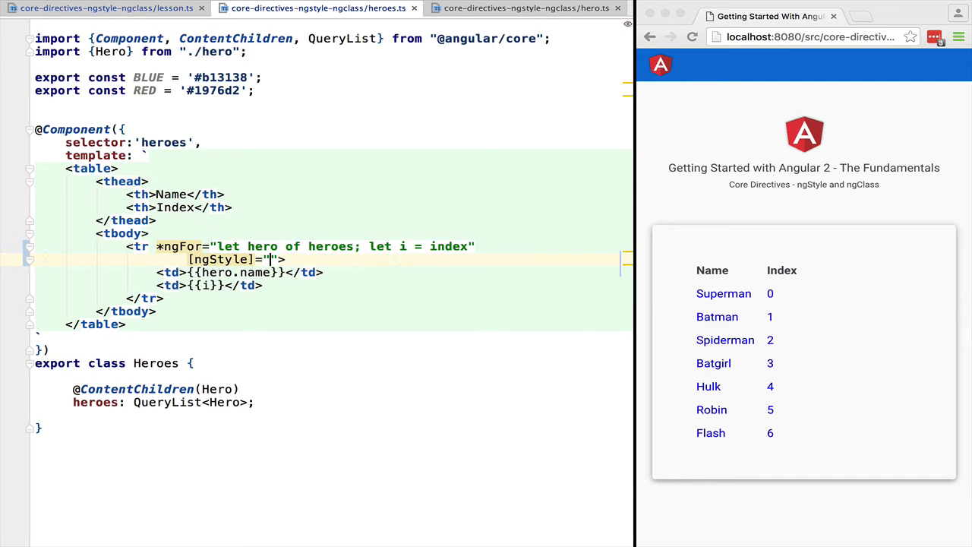
# Bind ngStyle to a new styles getter returning color 'blue' and 'text-decoration': 'underline'.
pyautogui.write('sty')
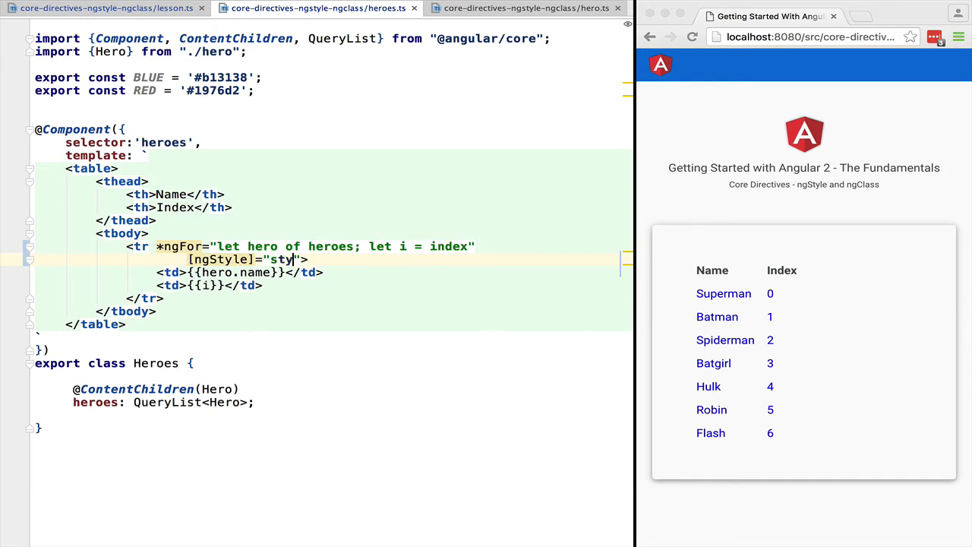
pyautogui.write('les')
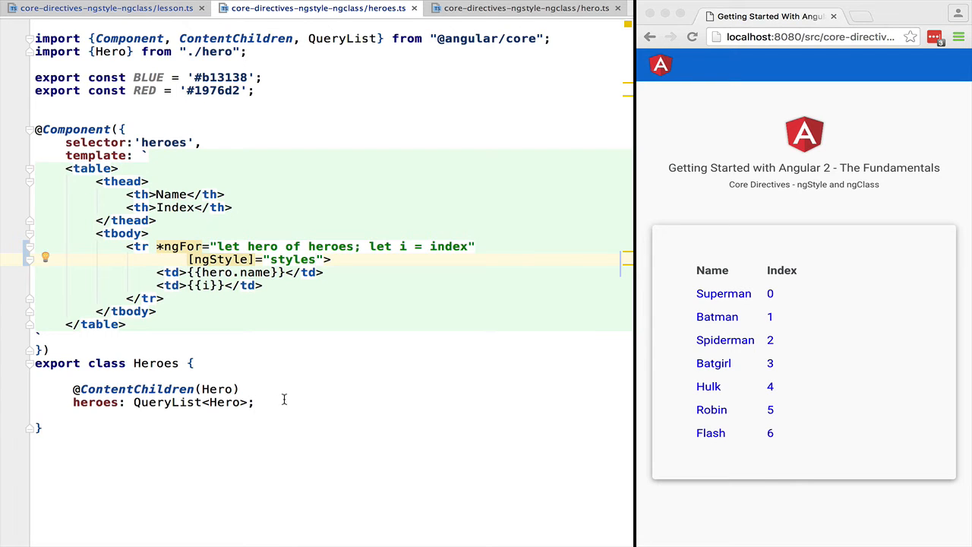
pyautogui.write('get styles() {')
pyautogui.write("color: 'blue',")
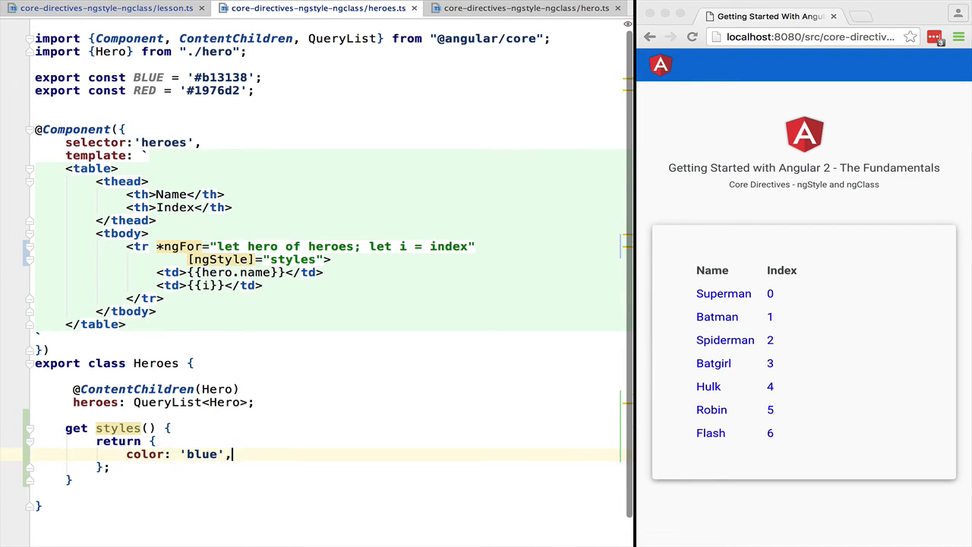
pyautogui.write("'text-decoration':")
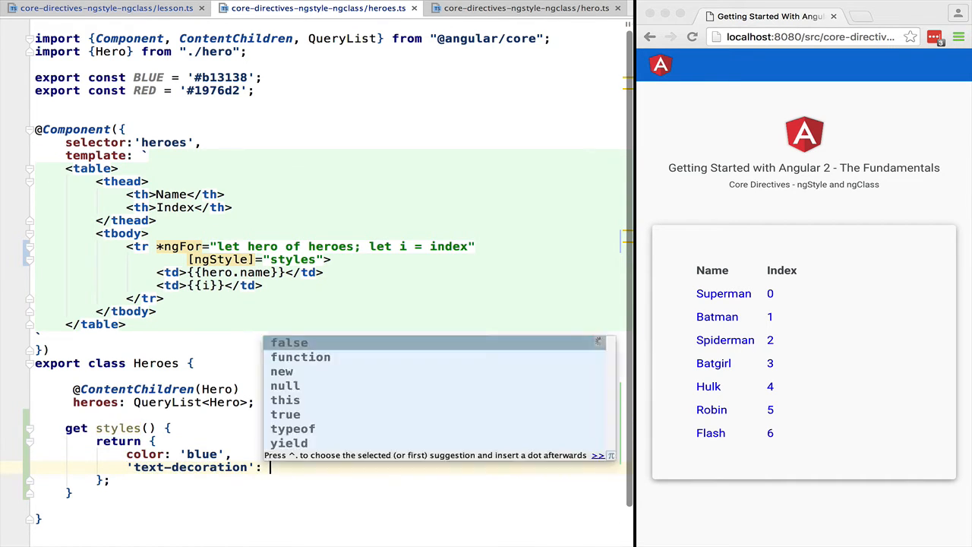
pyautogui.write("'underline'")
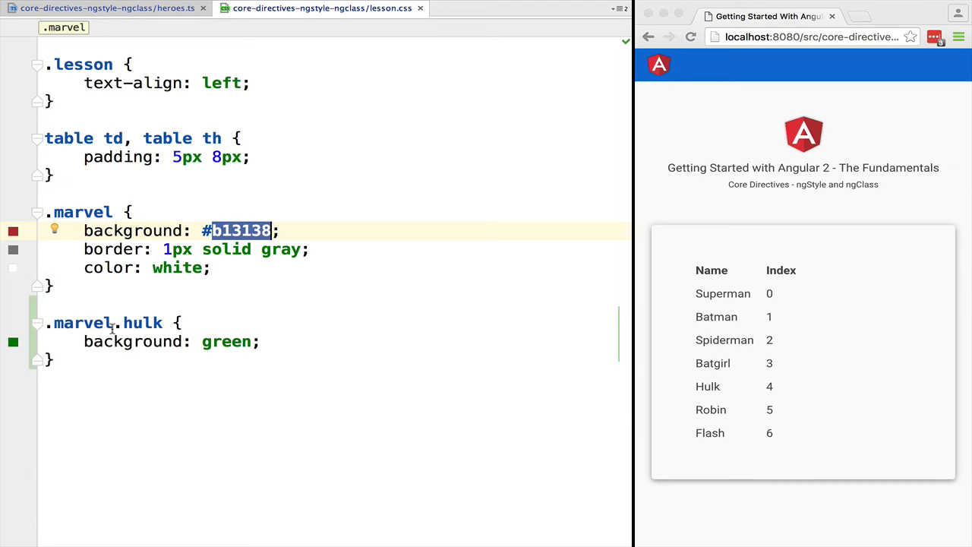
# Select the .marvel rule's #b13138 background colour in lesson.css.
pyautogui.doubleClick(143, 322)
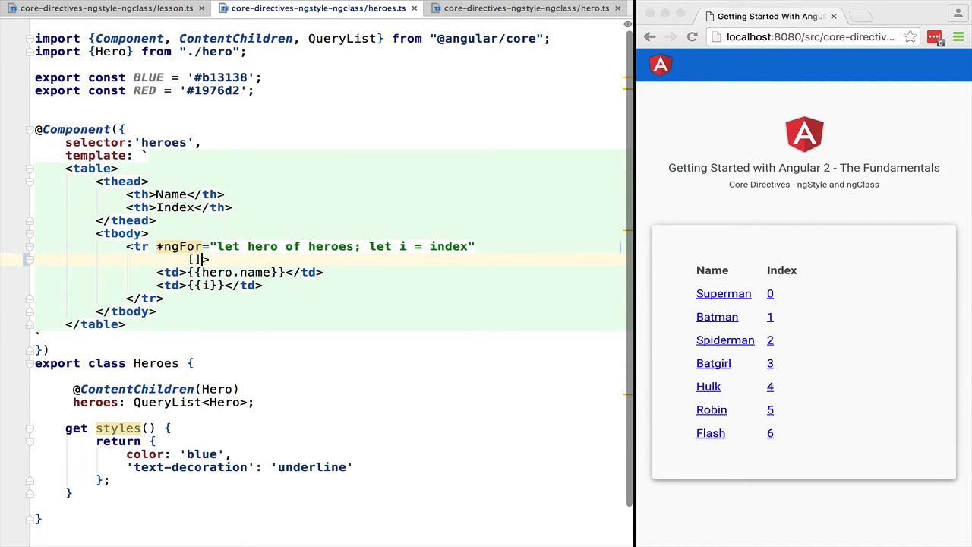
# Bind the row with [class.marvel]="hero.marvel", then switch it to [ngClass], highlighting Spiderman and Hulk red.
pyautogui.write('class')
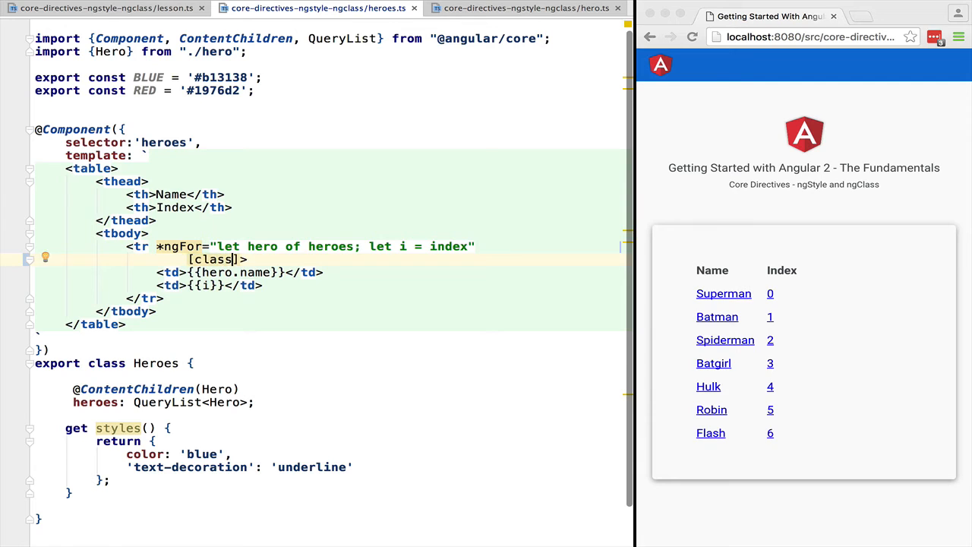
pyautogui.write('.marvel')
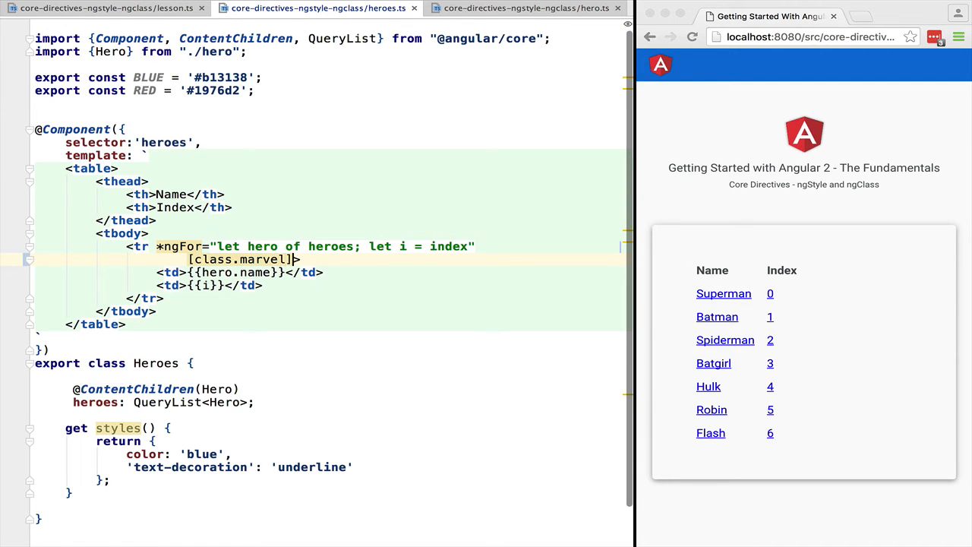
pyautogui.write('="')
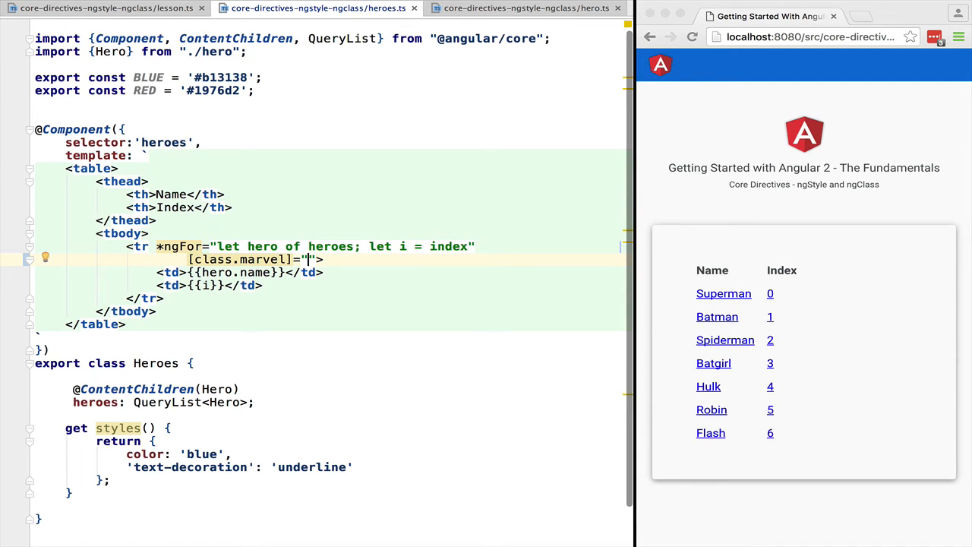
pyautogui.write('hero.m')
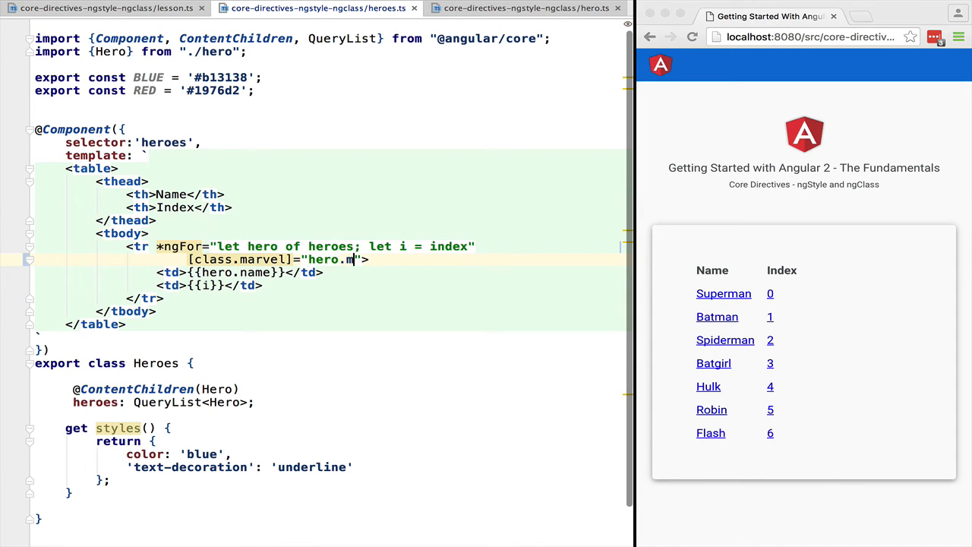
pyautogui.write('arvel')
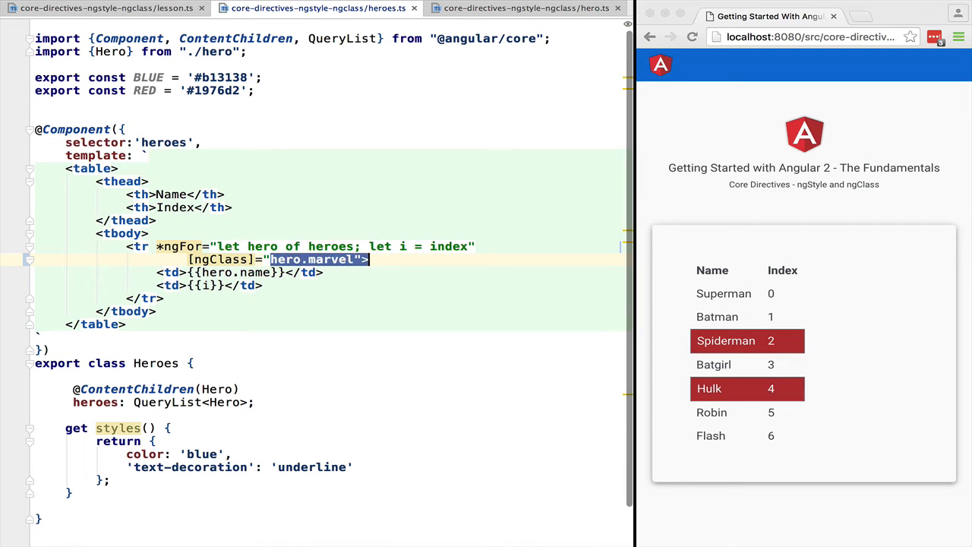
# Replace the ngClass value with the object literal {marvel: hero.marvel}.
pyautogui.write('{}')
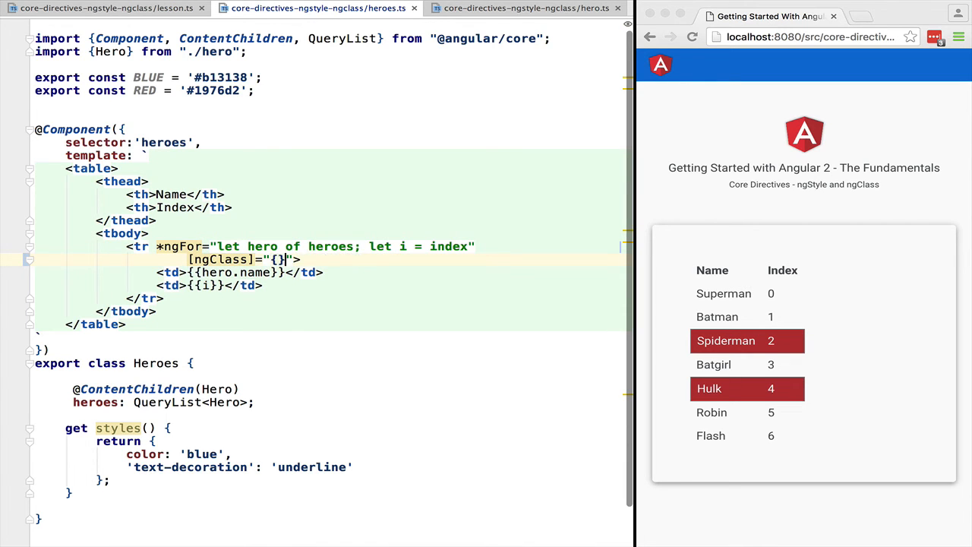
pyautogui.write('ma')
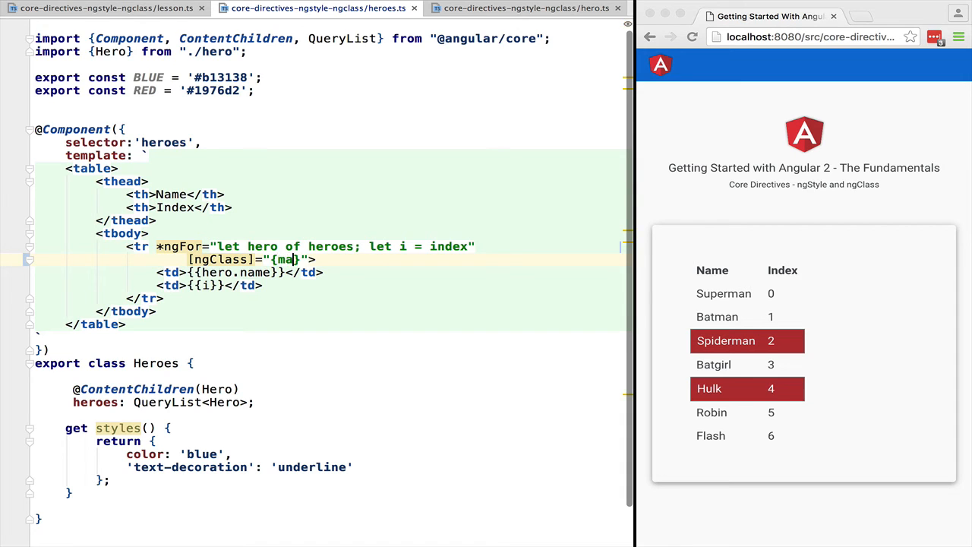
pyautogui.write('rvel')
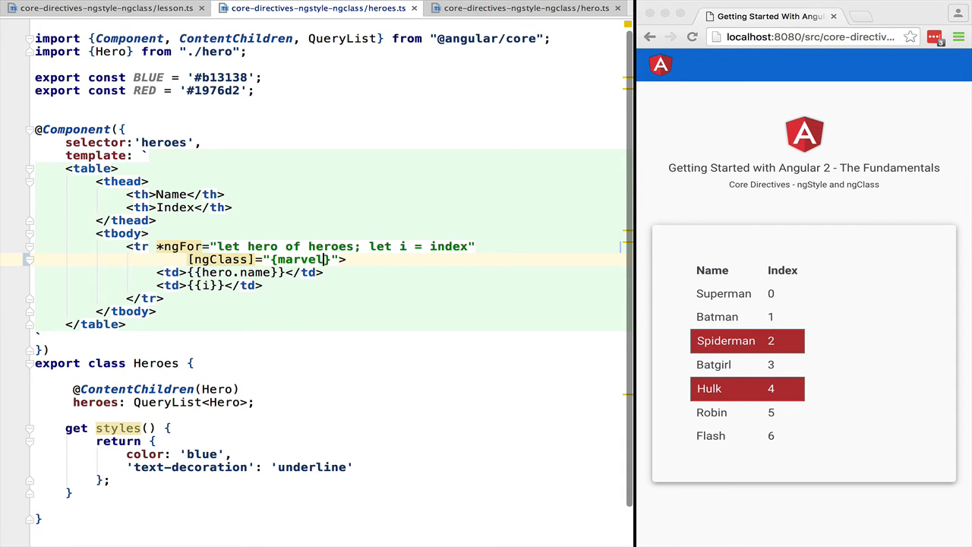
pyautogui.write(':')
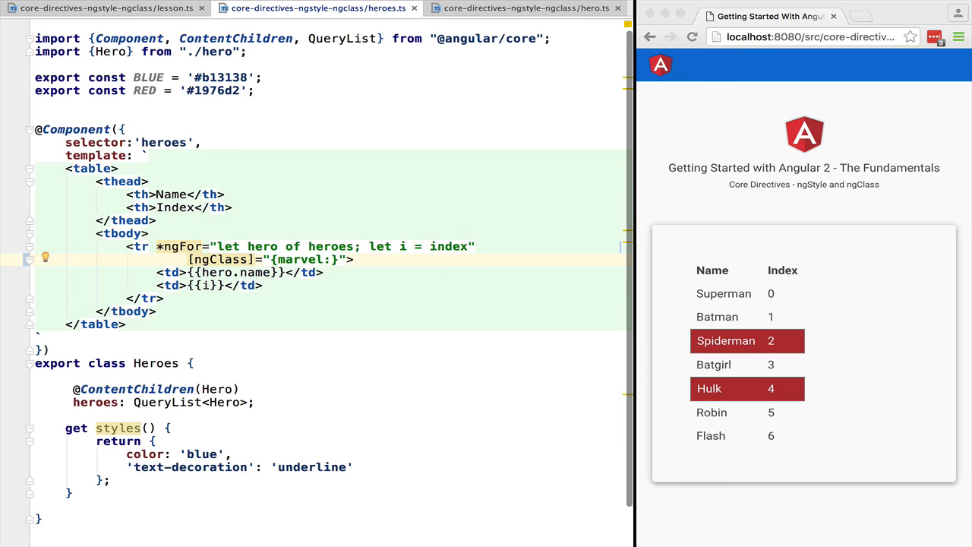
pyautogui.write('hero.marvel')
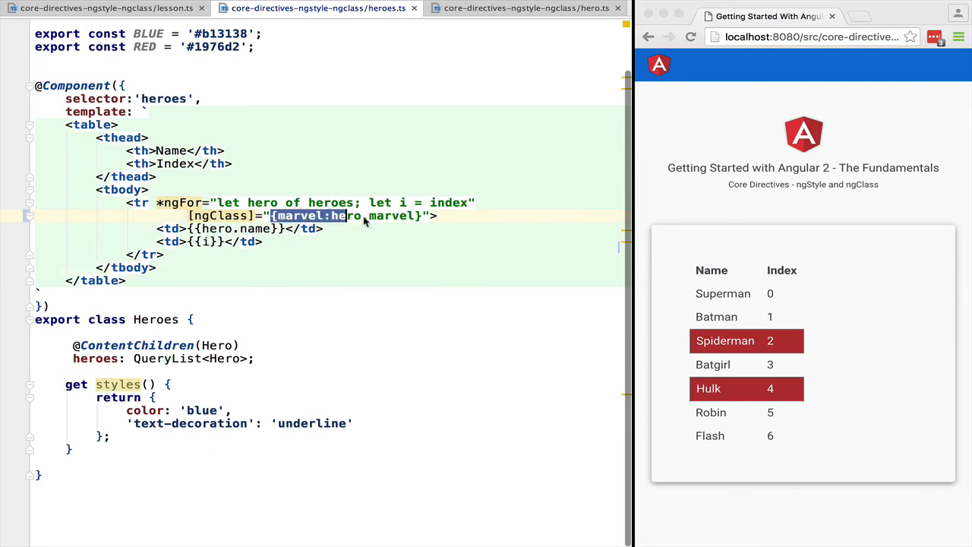
# Bind ngClass to classes(hero) and add a classes(hero: Hero) method returning {marvel: hero.marvel}.
pyautogui.write('classes">')
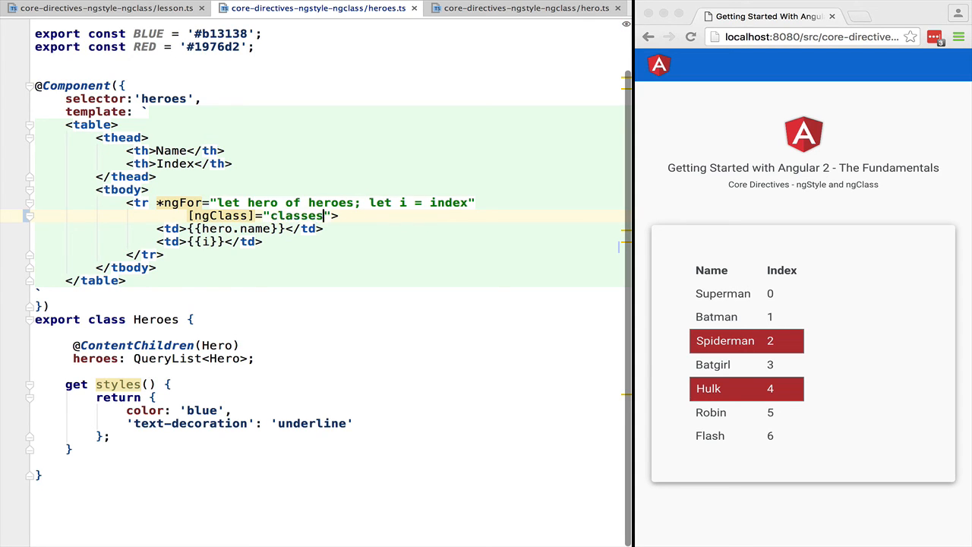
pyautogui.write('(hero)')
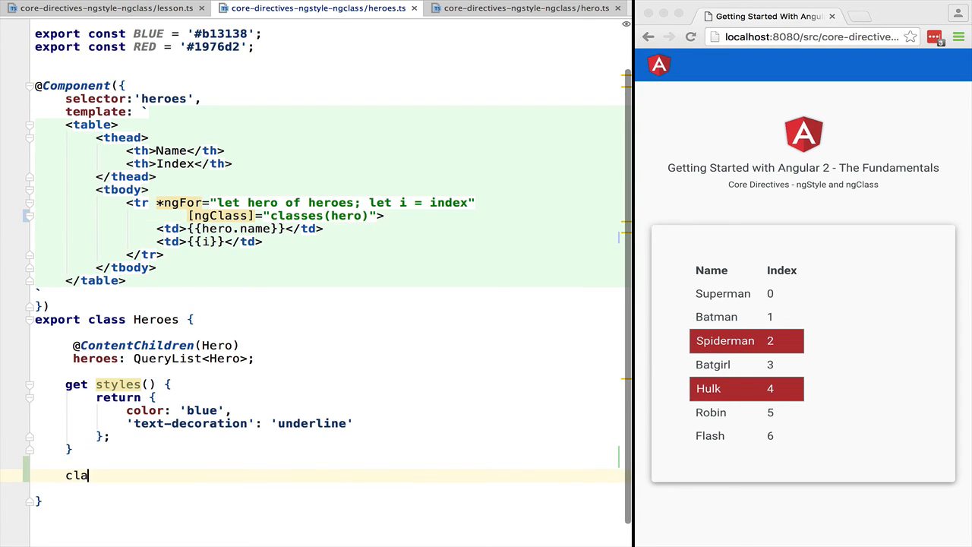
pyautogui.write('sses(h) {')
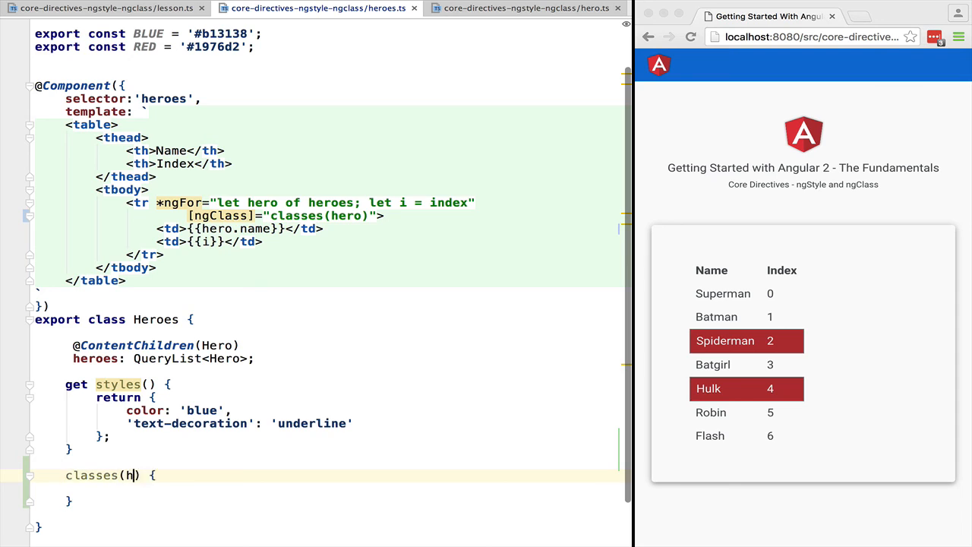
pyautogui.write('hero: Hero')
pyautogui.click(328, 487)
pyautogui.write('return')
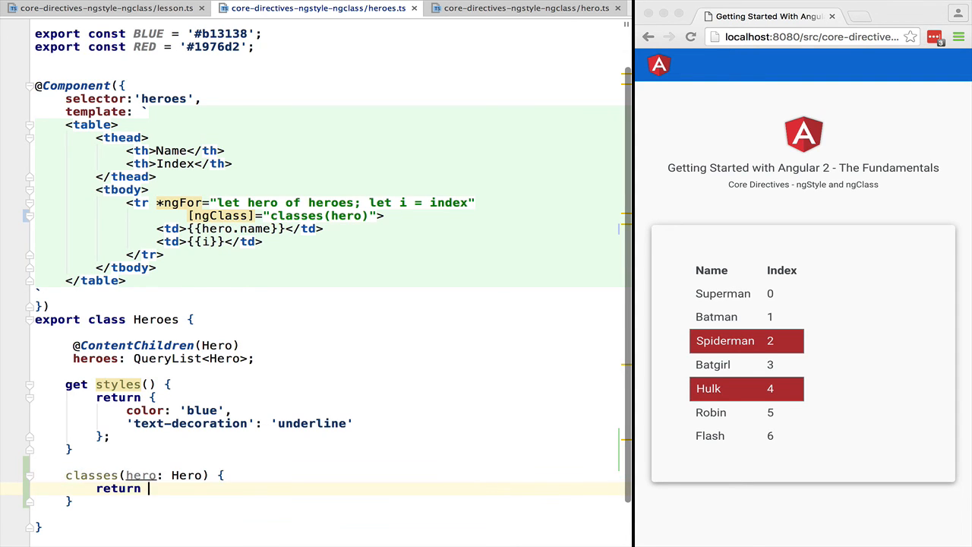
pyautogui.write('marvel:hero.marvel};')
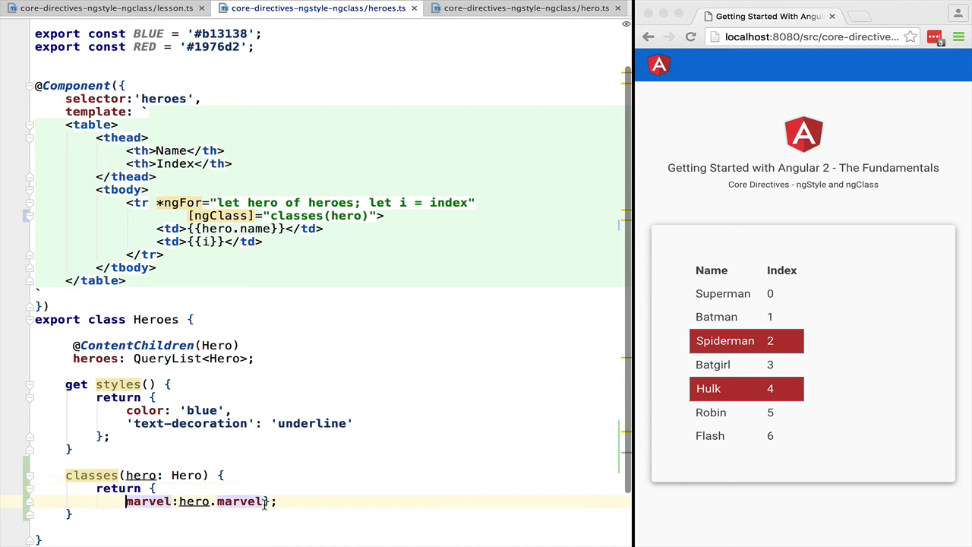